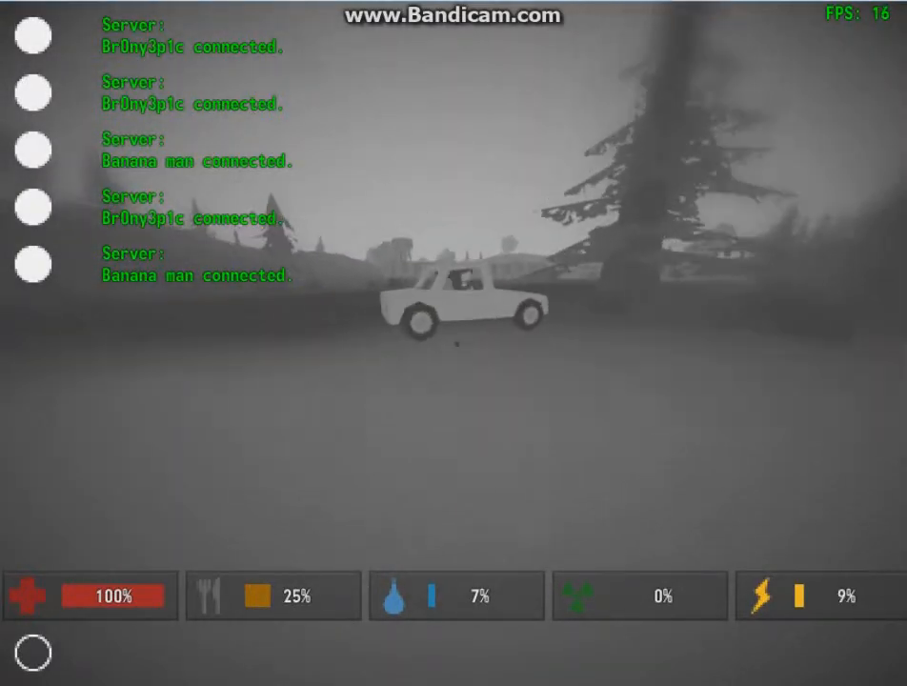
Walk away from the white pickup truck across the foggy field to the red berry bush.
{"action": "left_click", "coordinate": [452, 295]}
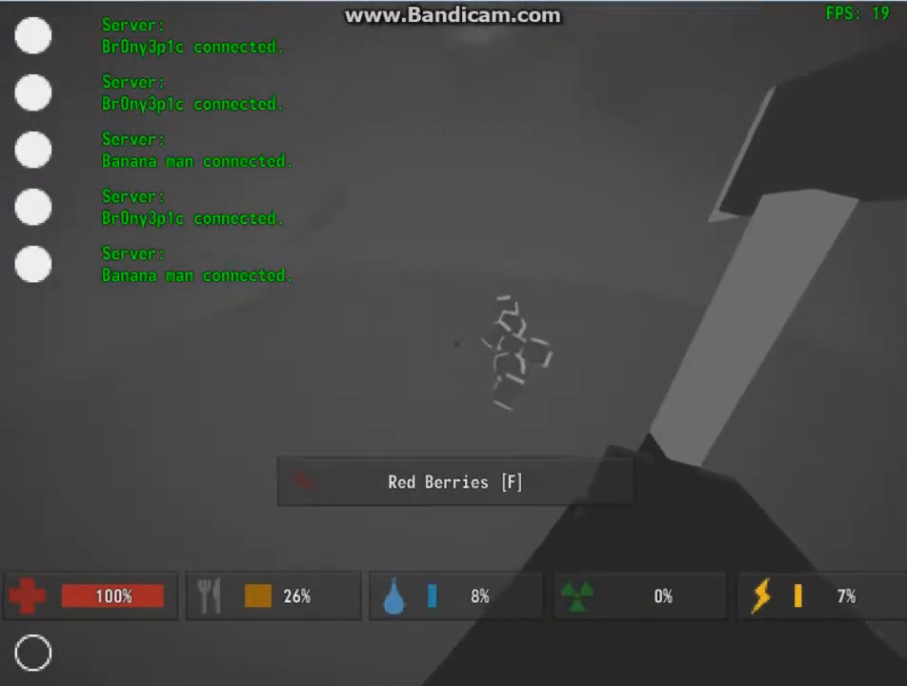
Harvest the red berries, check the inventory, and return beside the pickup truck.
{"action": "key", "text": "f"}
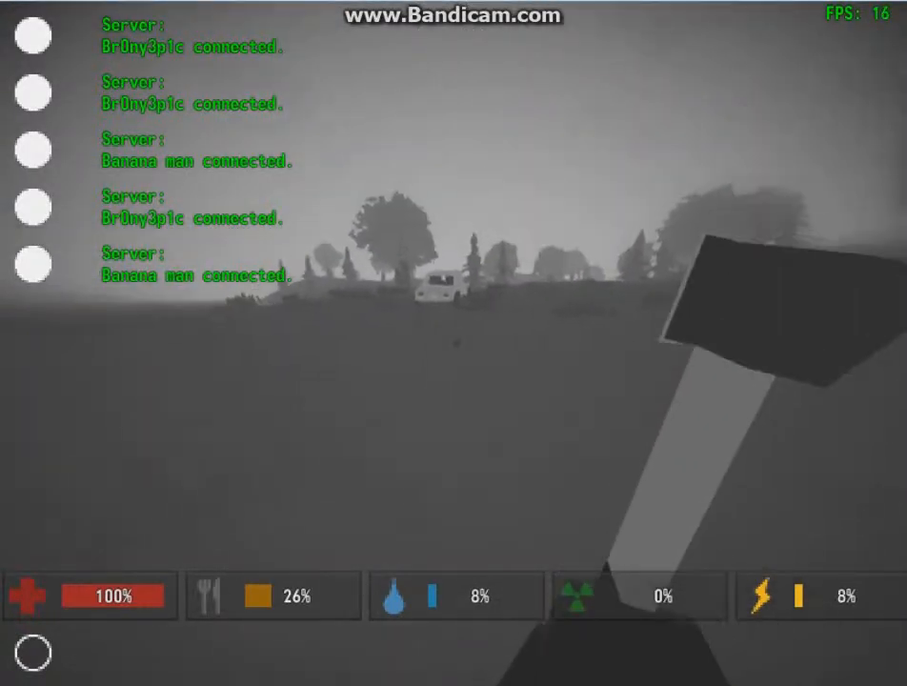
{"action": "key", "text": "tab"}
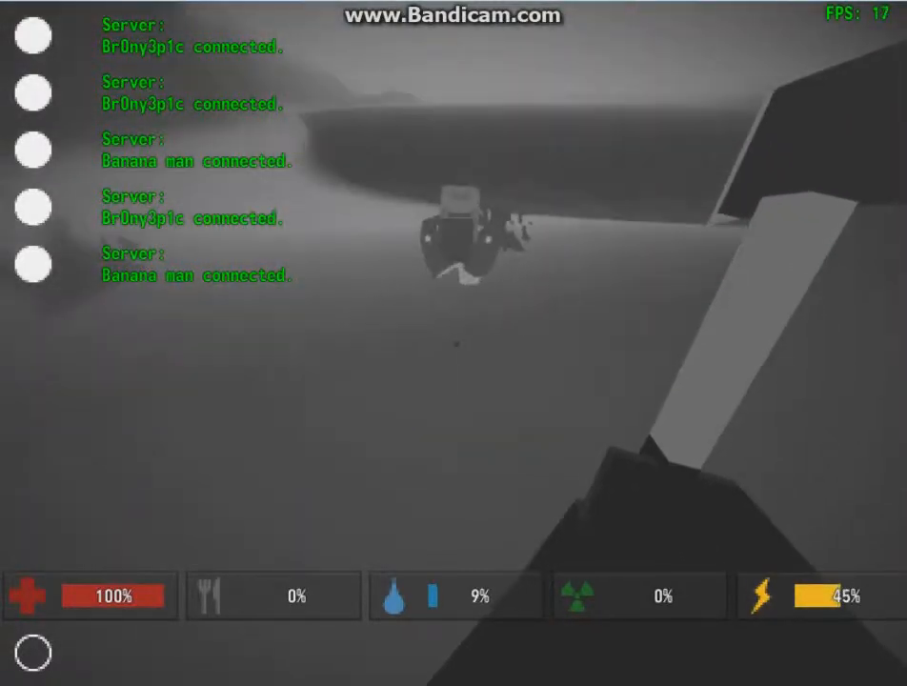
{"action": "key", "text": "tab"}
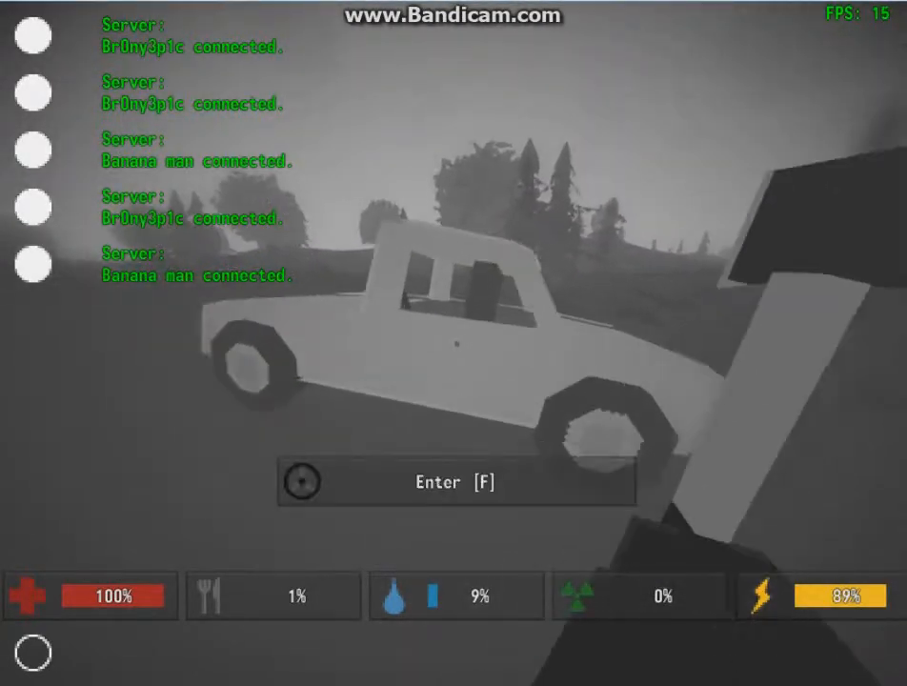
Climb into the white pickup truck and drive to the building.
{"action": "key", "text": "f"}
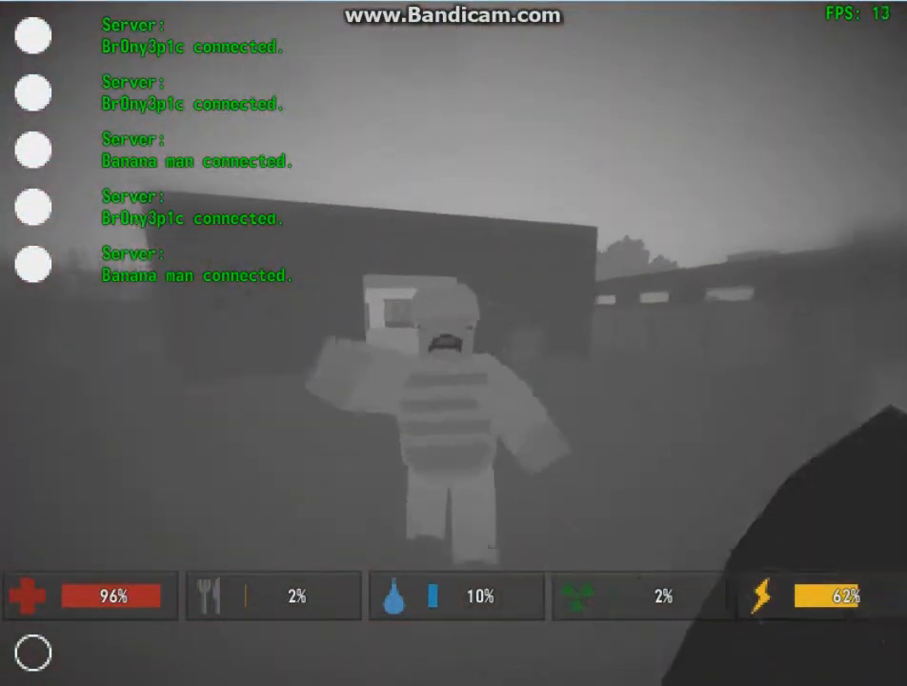
Check the inventory and try picking up the medkit inside the building.
{"action": "key", "text": "Tab"}
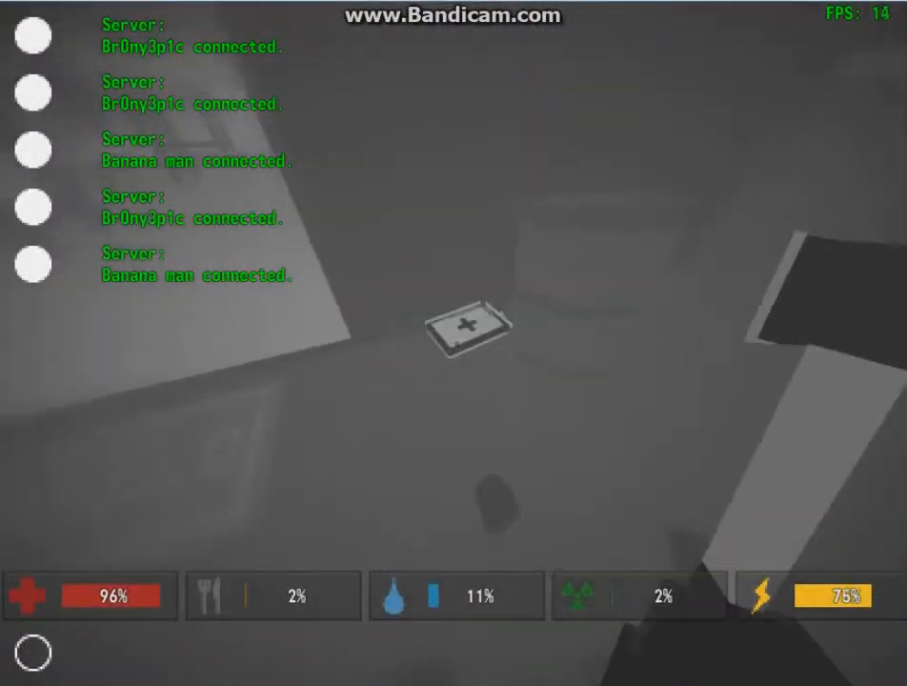
{"action": "left_click", "coordinate": [463, 333]}
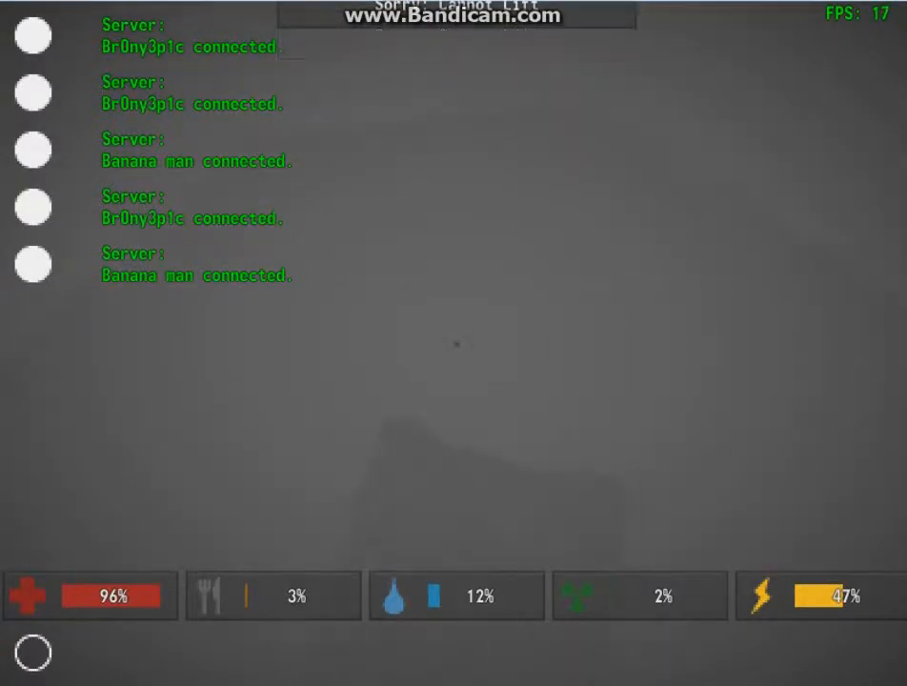
Open the rucksack inventory, showing 38.17 of 38.5 lb used.
{"action": "key", "text": "tab"}
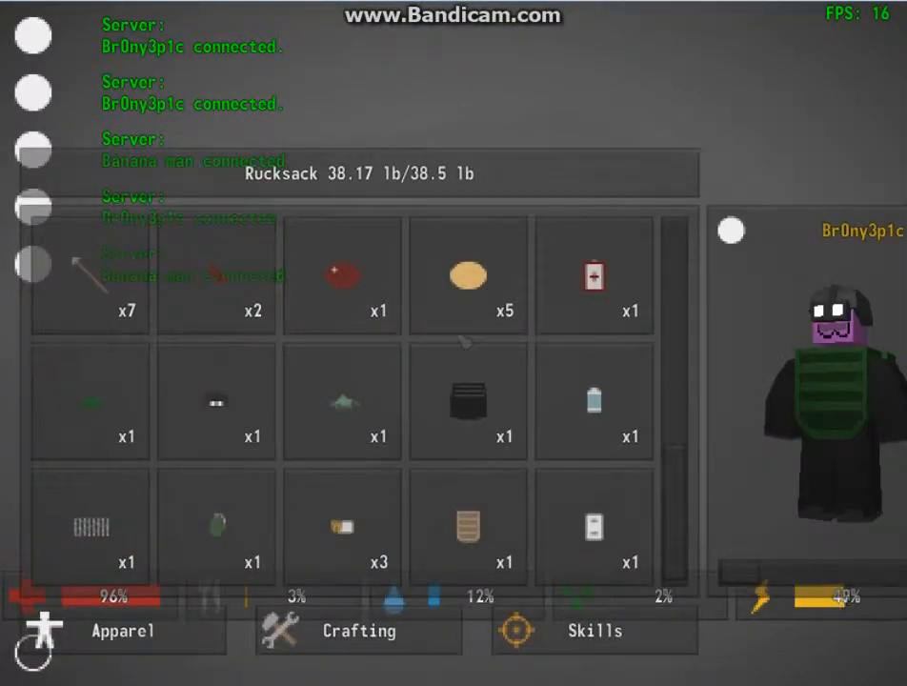
{"action": "mouse_move", "coordinate": [471, 276]}
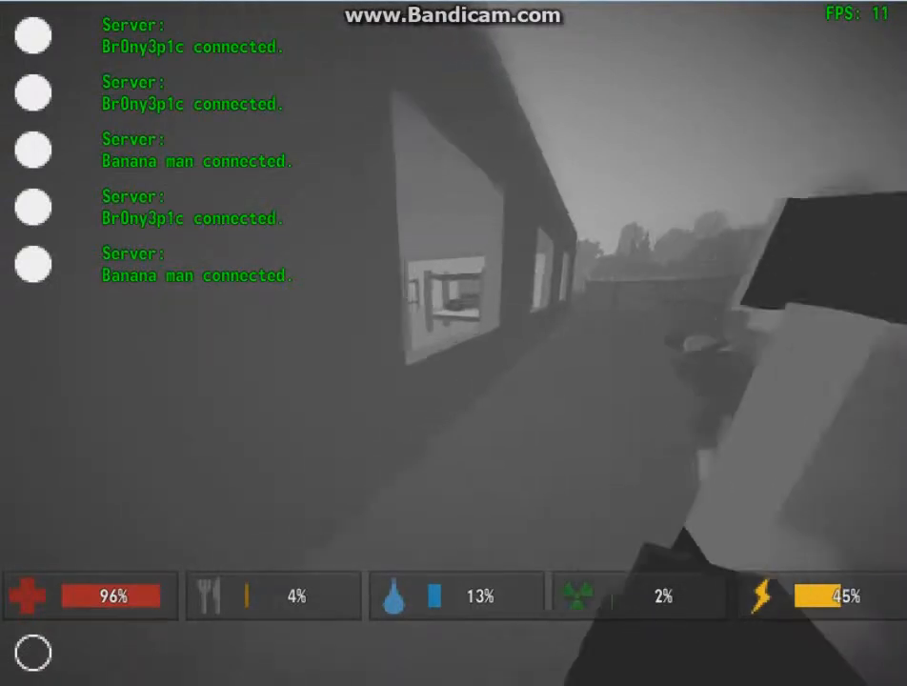
{"action": "mouse_move", "coordinate": [453, 343]}
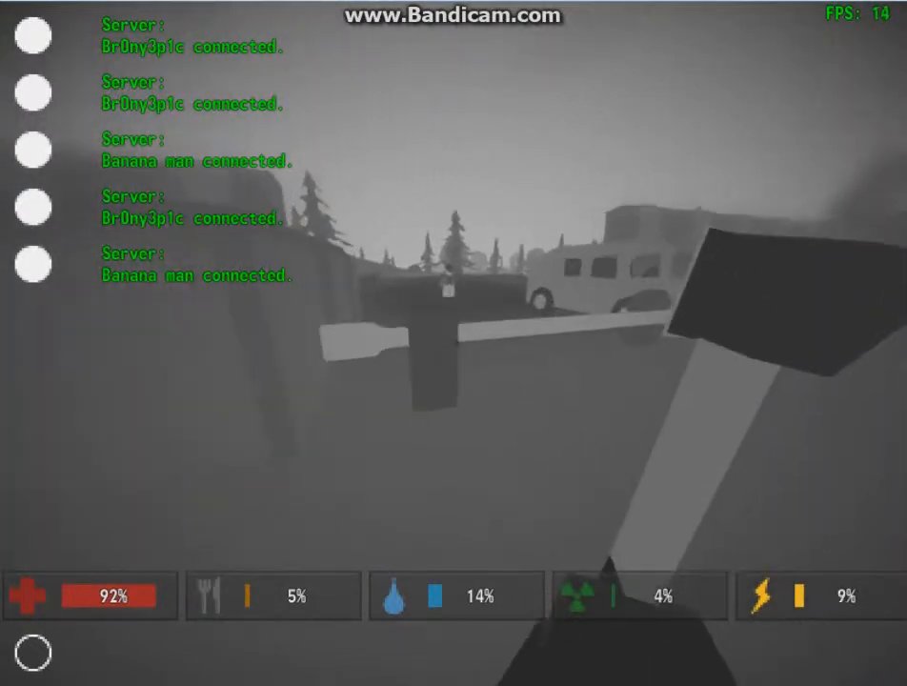
{"action": "key", "text": "tab"}
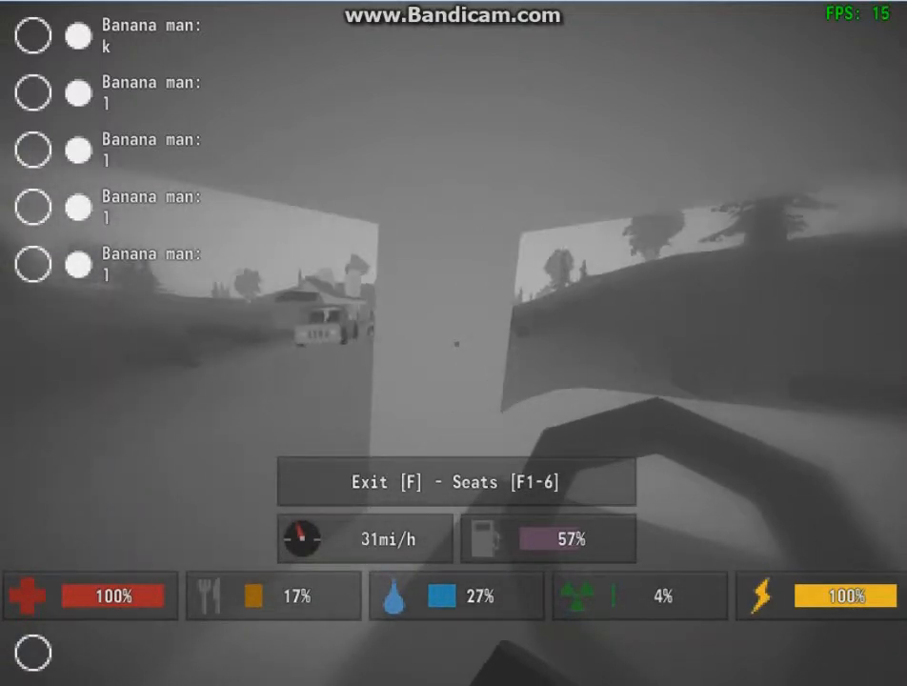
Drive the vehicle toward the houses, then exit and enter a building.
{"action": "key", "text": "f"}
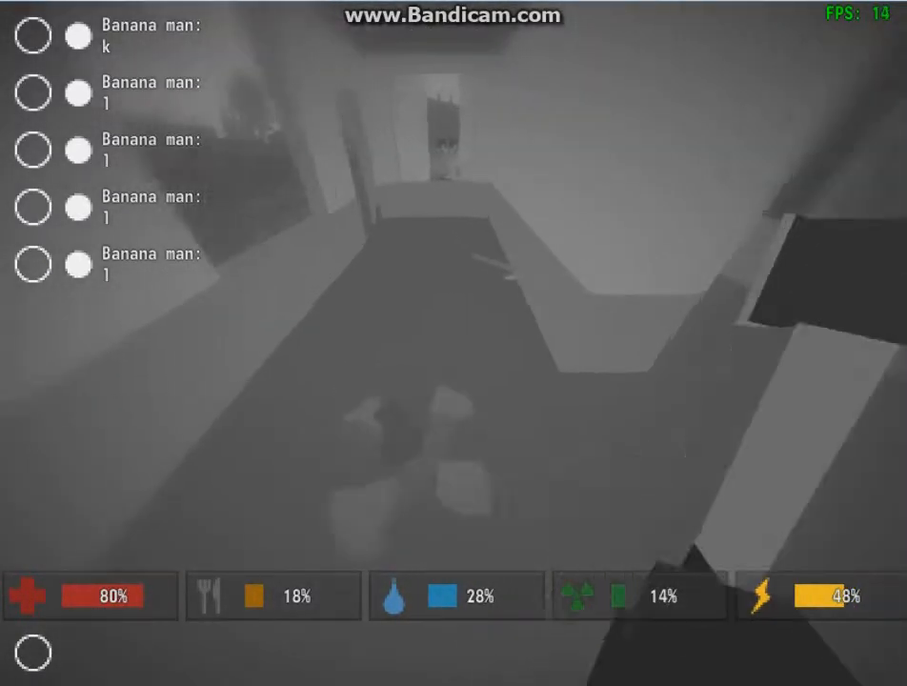
{"action": "mouse_move", "coordinate": [450, 343]}
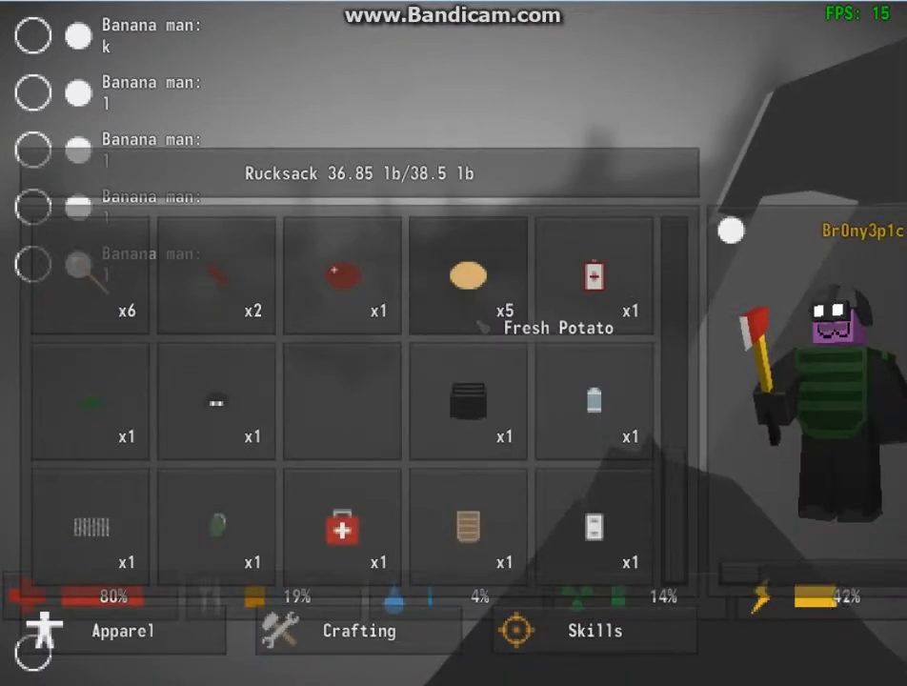
Loot the house, then go outside with the fire axe to the other survivor.
{"action": "left_click", "coordinate": [469, 274]}
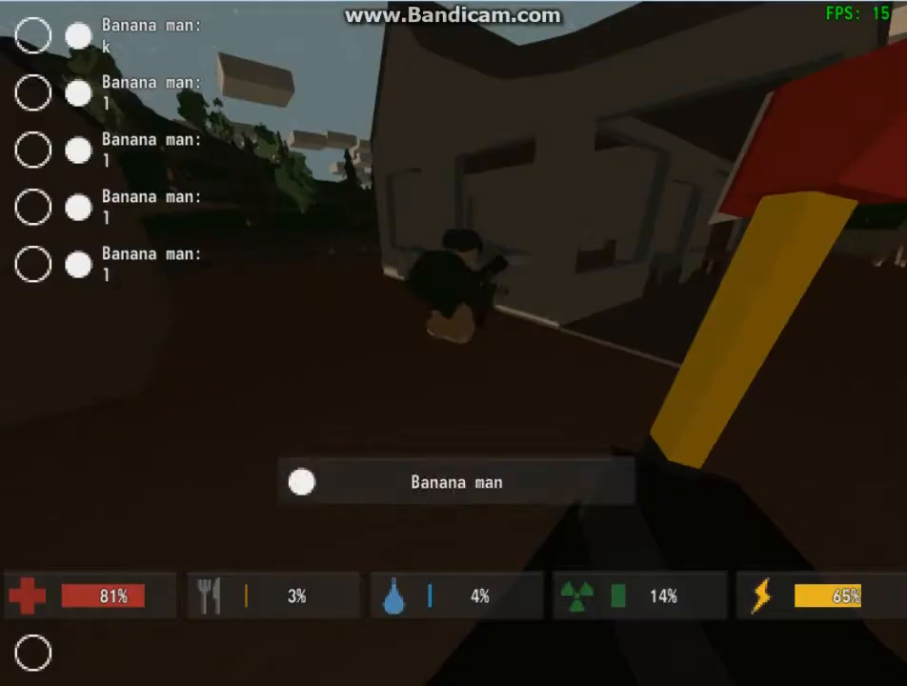
{"action": "mouse_move", "coordinate": [453, 343]}
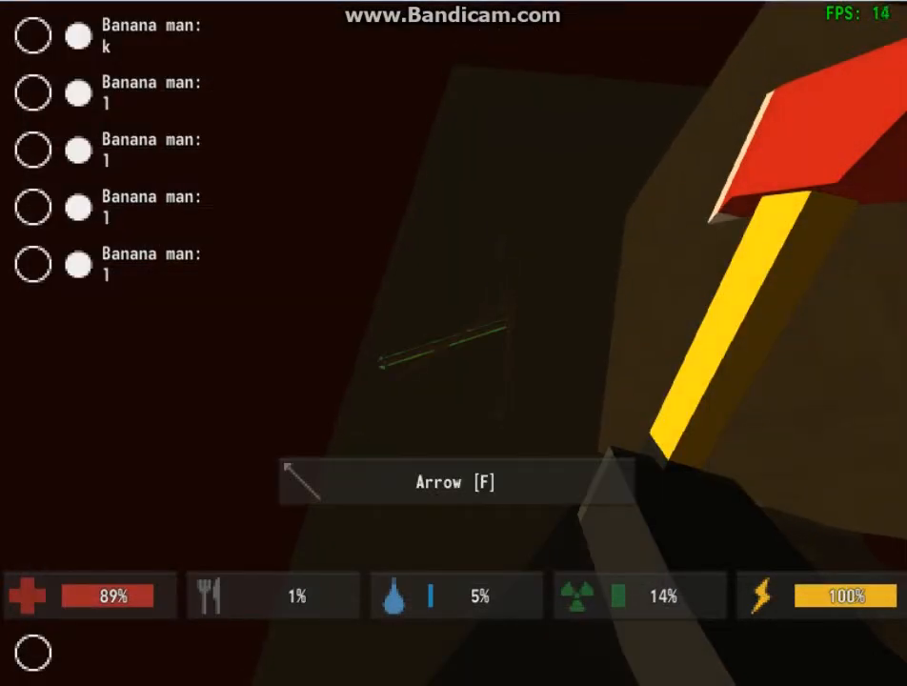
Pick up the arrow lying on the ground.
{"action": "key", "text": "f"}
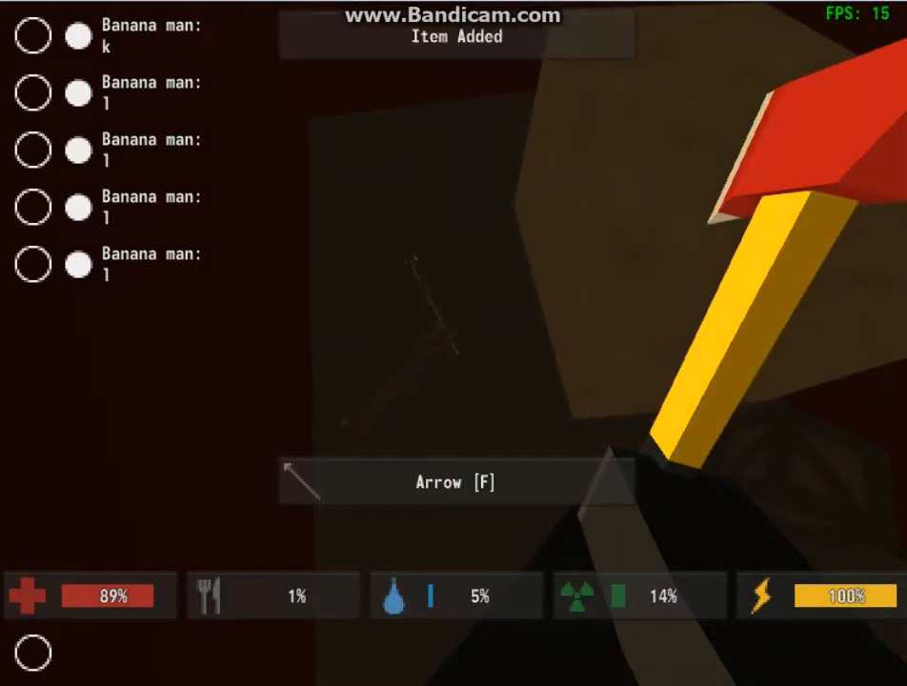